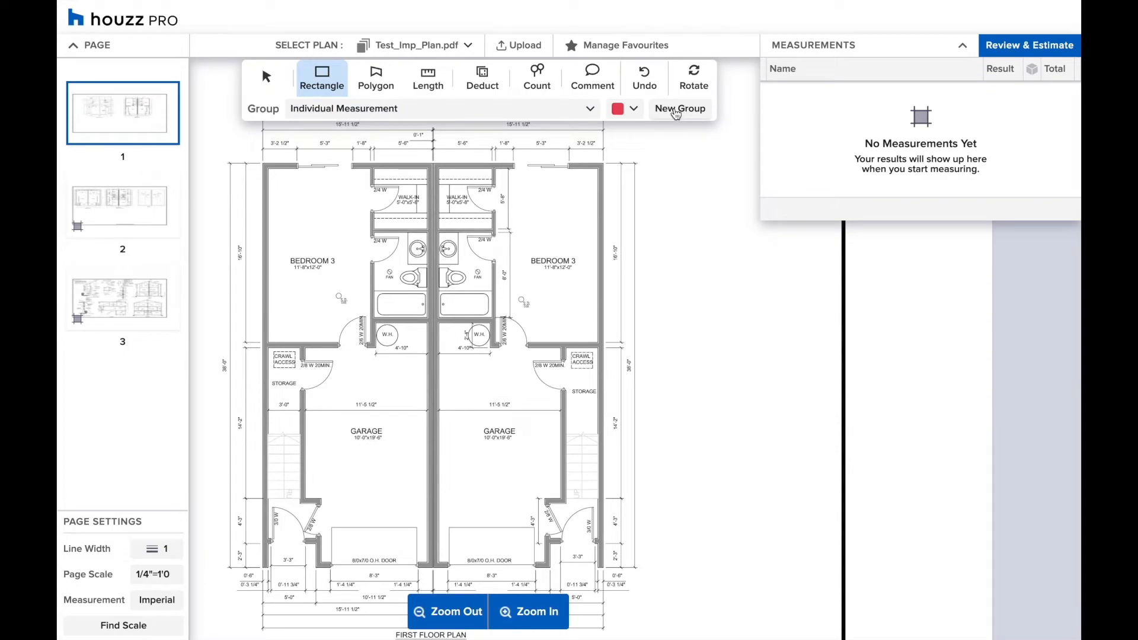
Create a new red measurement group named Carpet.
left_click(679, 108)
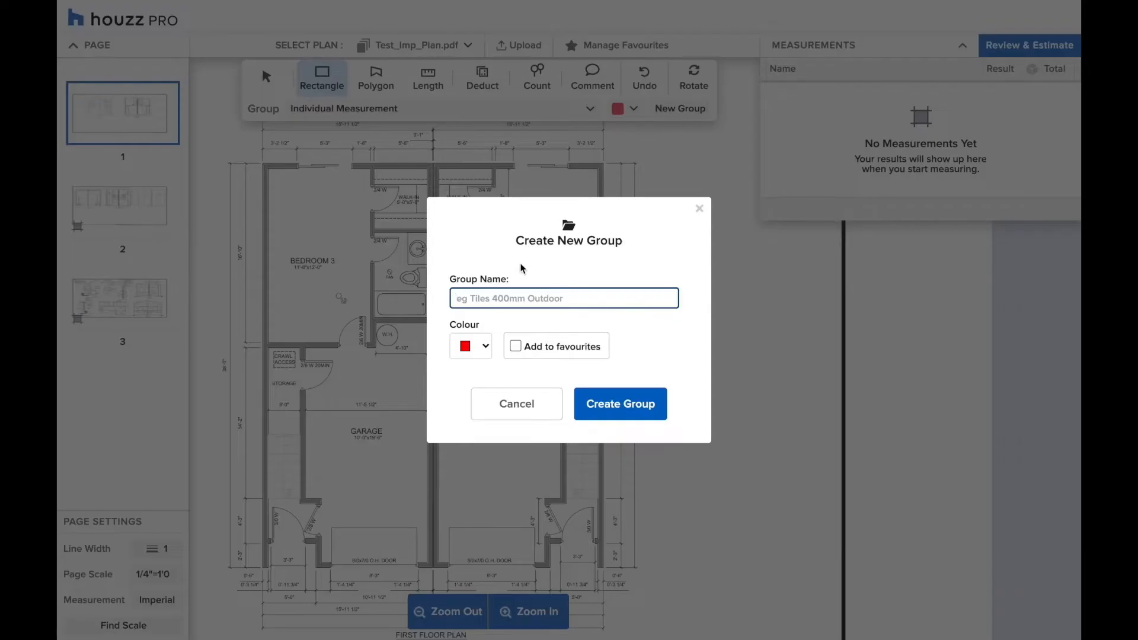
type("C")
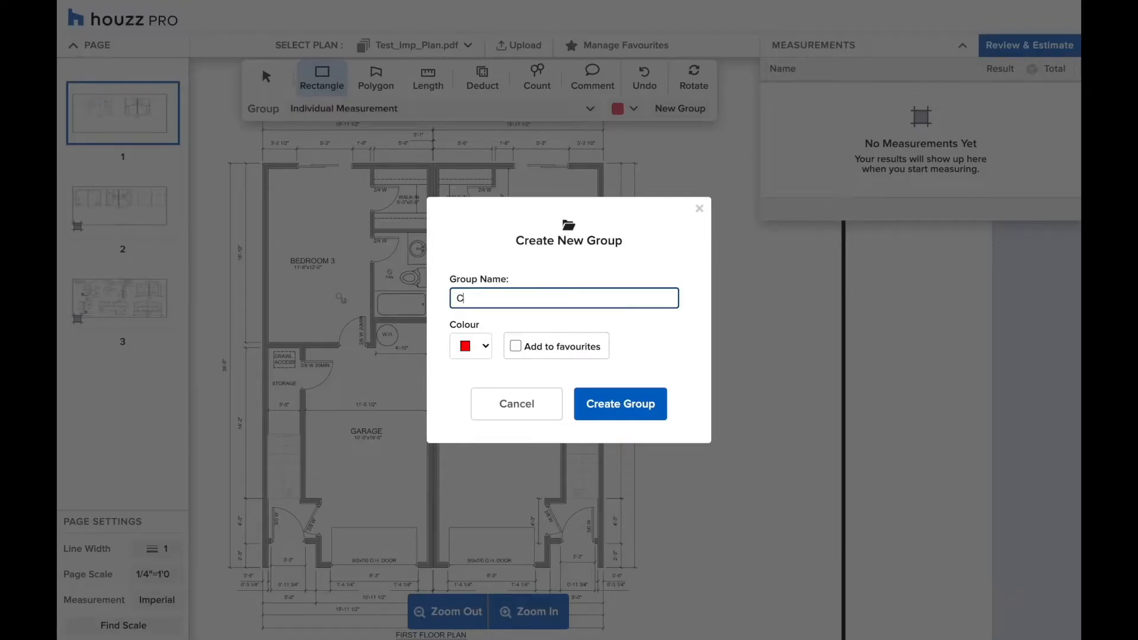
type("arpet")
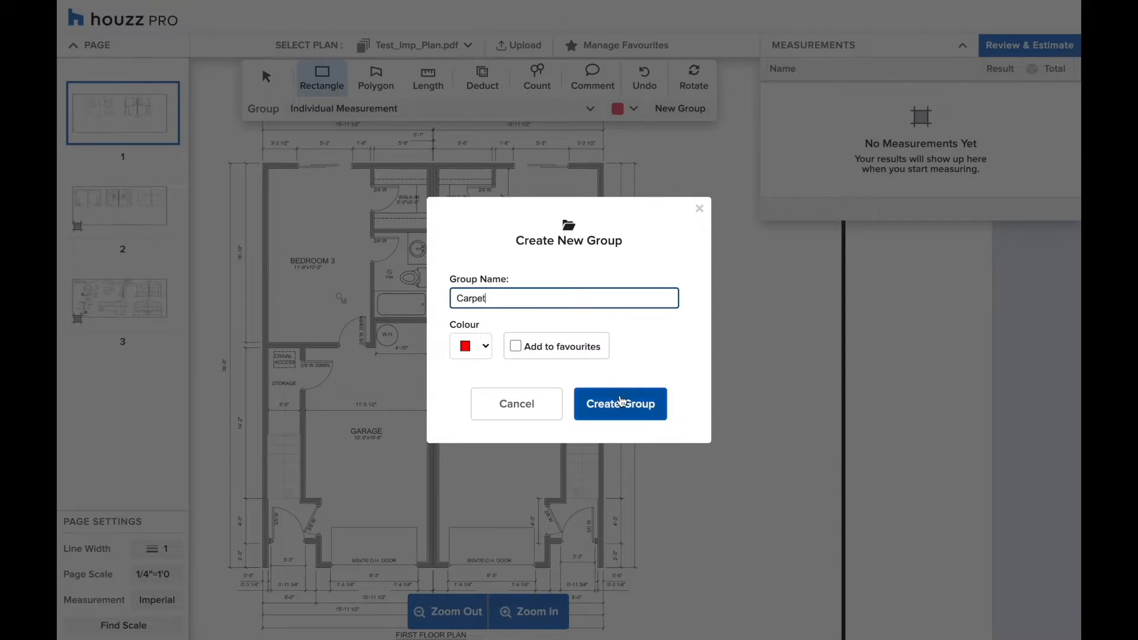
left_click(620, 403)
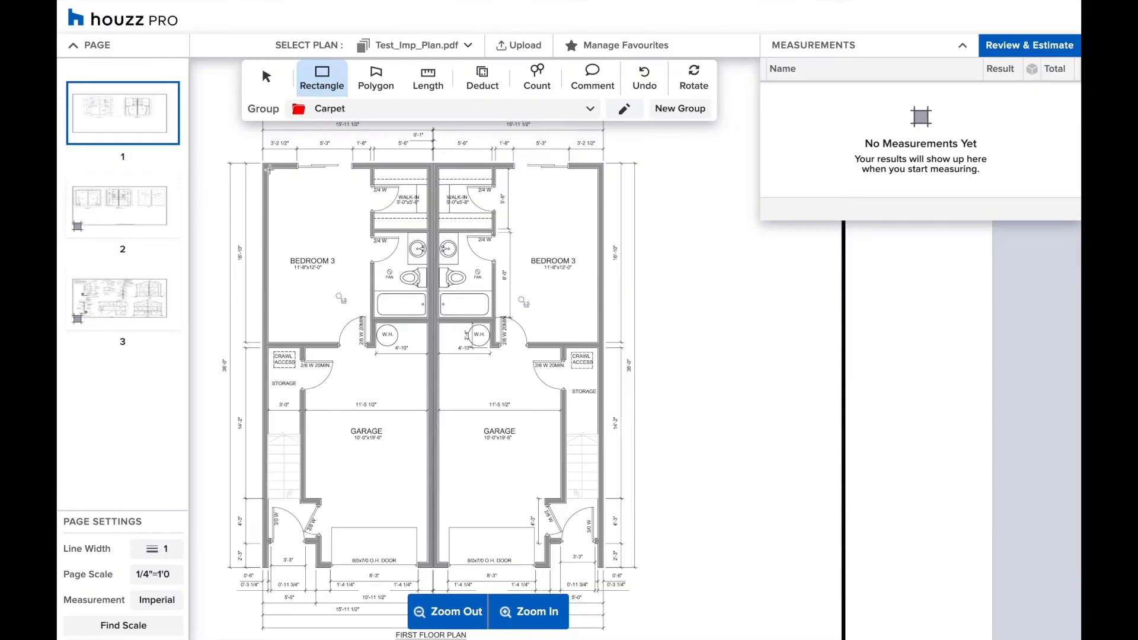
Measure the left bedroom and walk-in as rectangles, then outline the right side as a polygon, totalling 375.66 ft².
left_click_drag(267, 165, 366, 347)
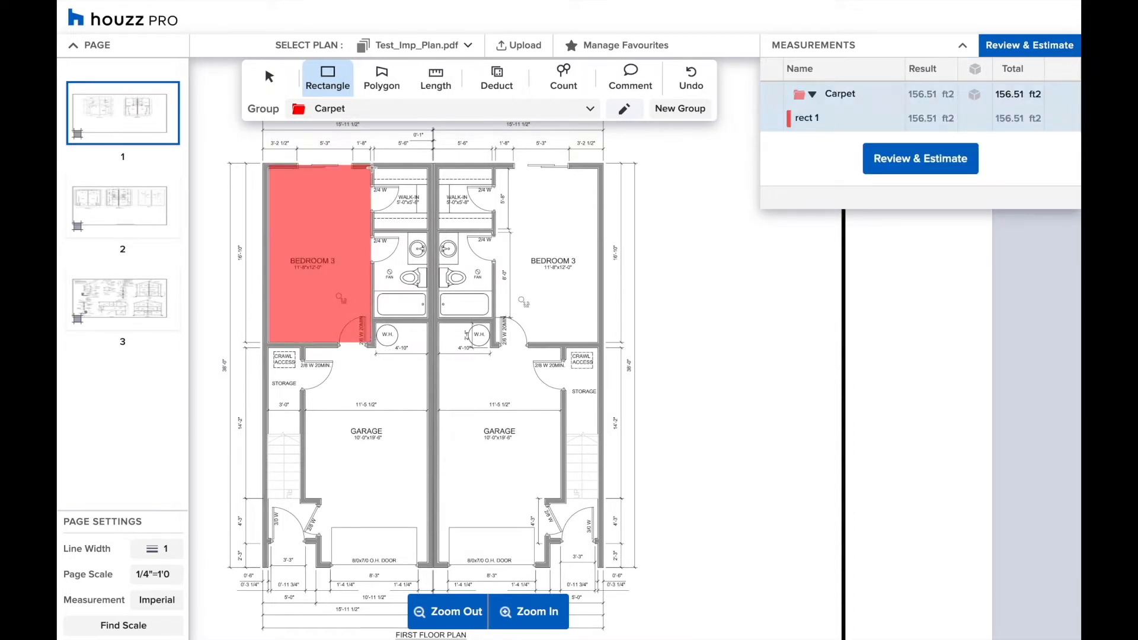
left_click_drag(376, 169, 424, 229)
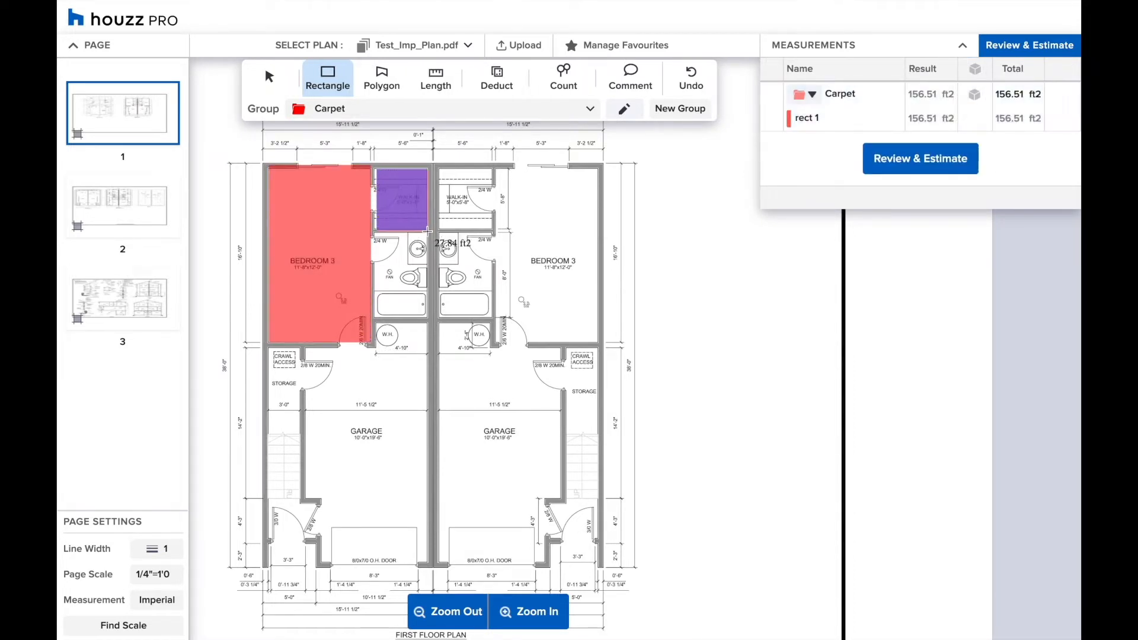
left_click(382, 77)
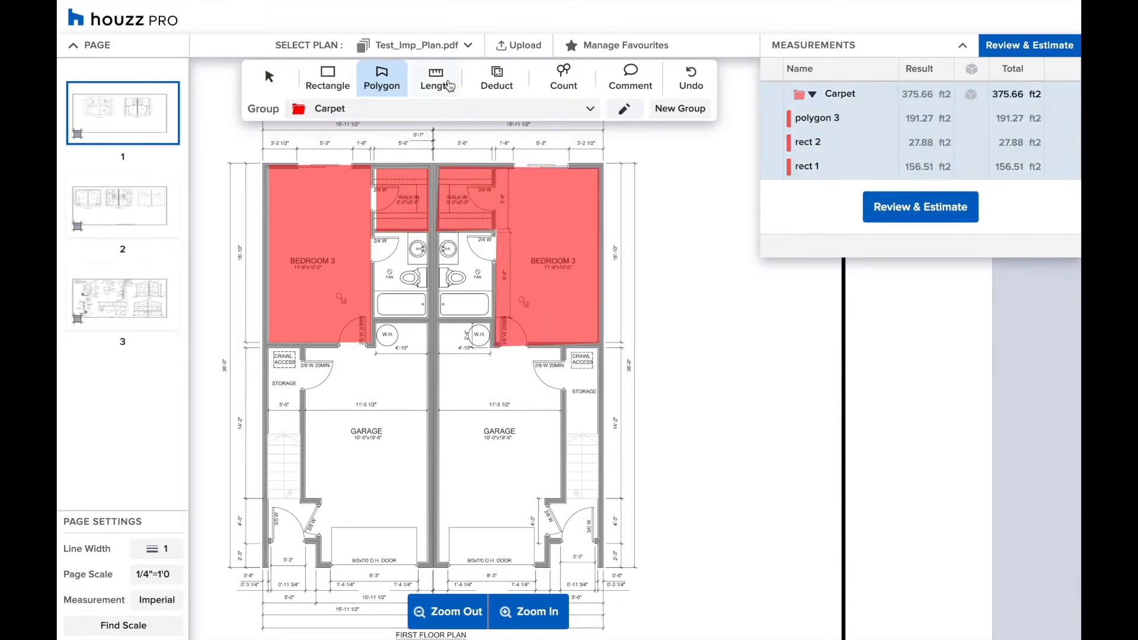
Trace two wall runs as lengths in the Walls group, totalling 66.34 ft.
left_click(435, 76)
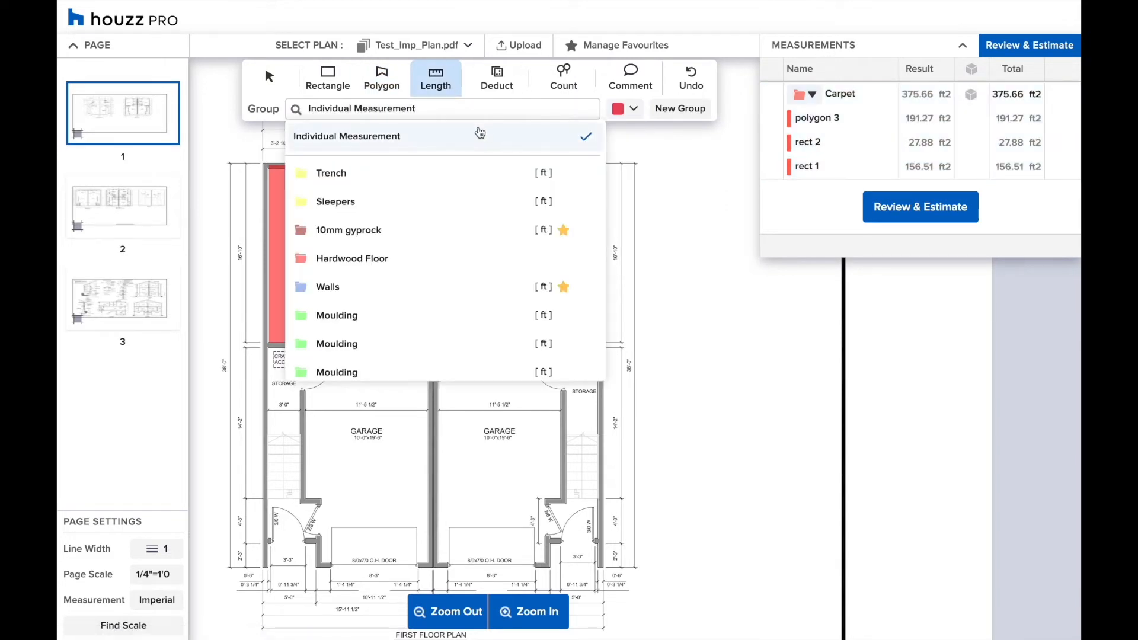
left_click(327, 287)
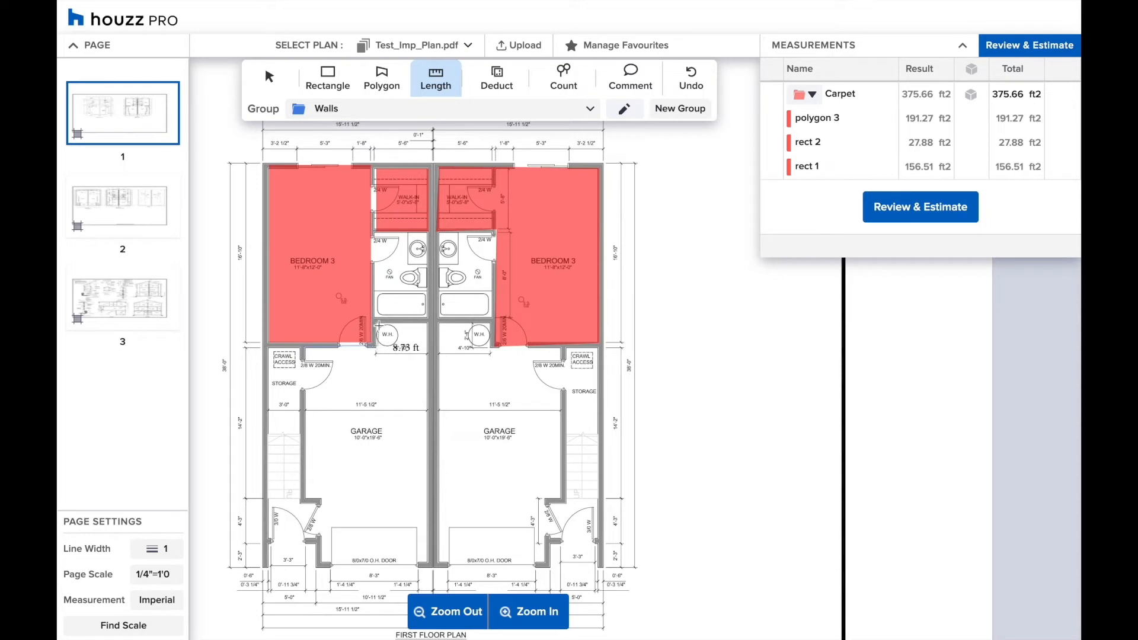
left_click_drag(412, 341, 406, 549)
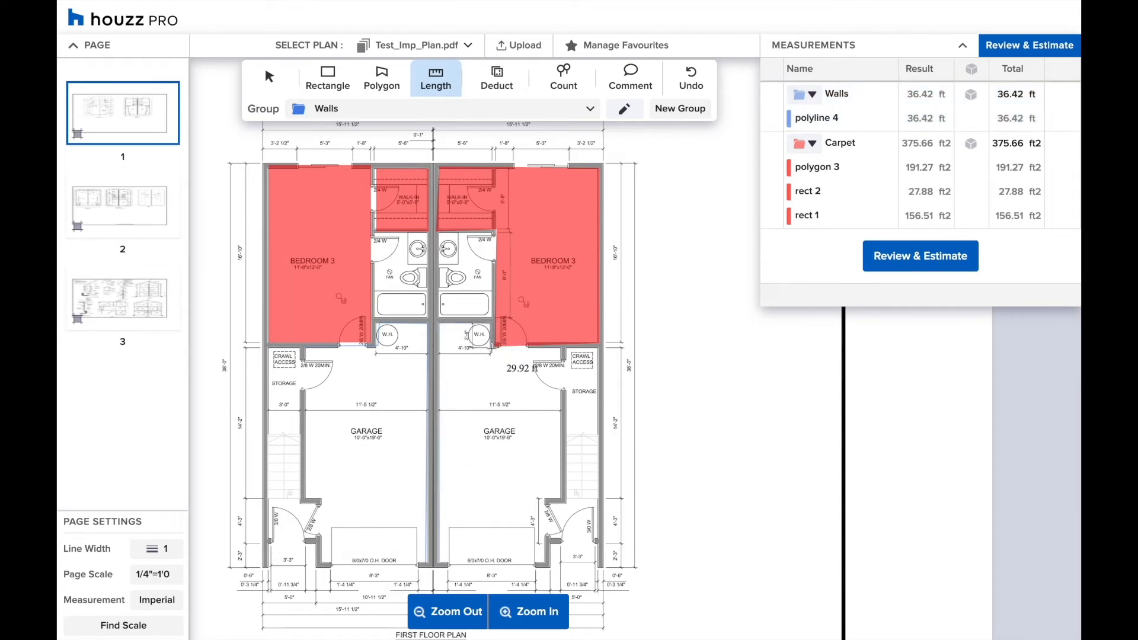
left_click(490, 350)
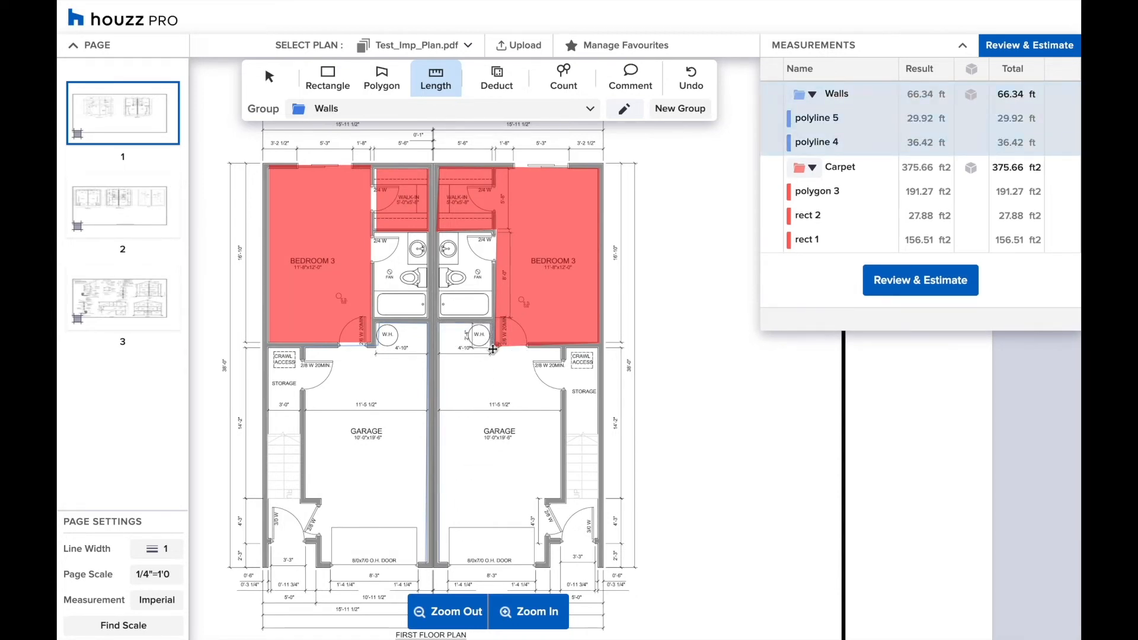
left_click(817, 95)
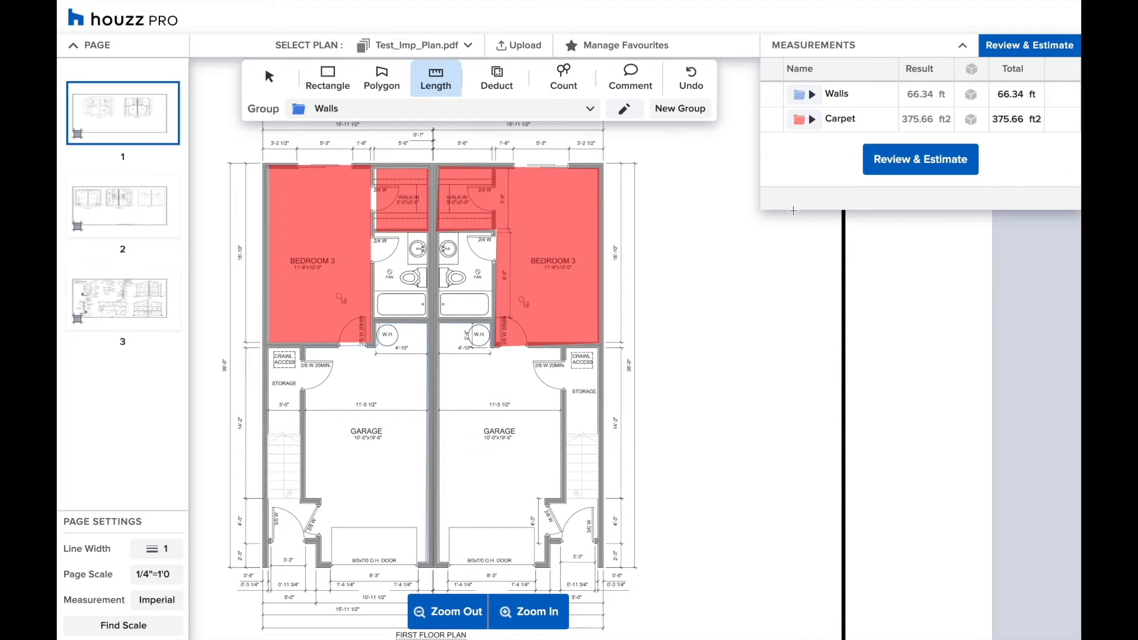
mouse_move(575, 89)
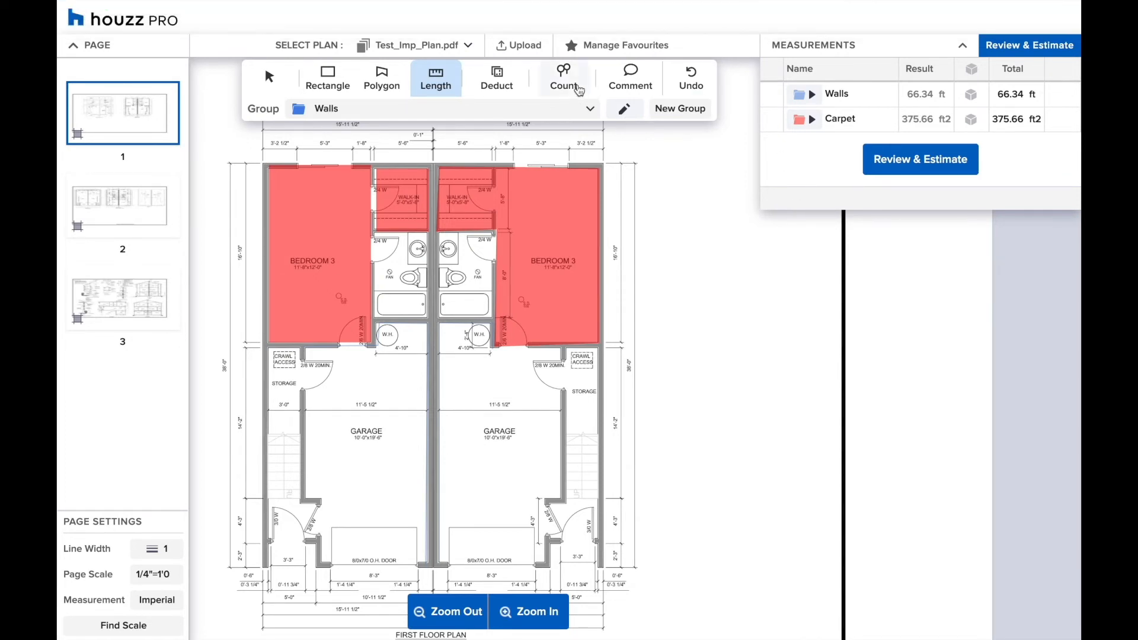
Place four Downlight count markers across the bedrooms and walk-ins.
left_click(563, 78)
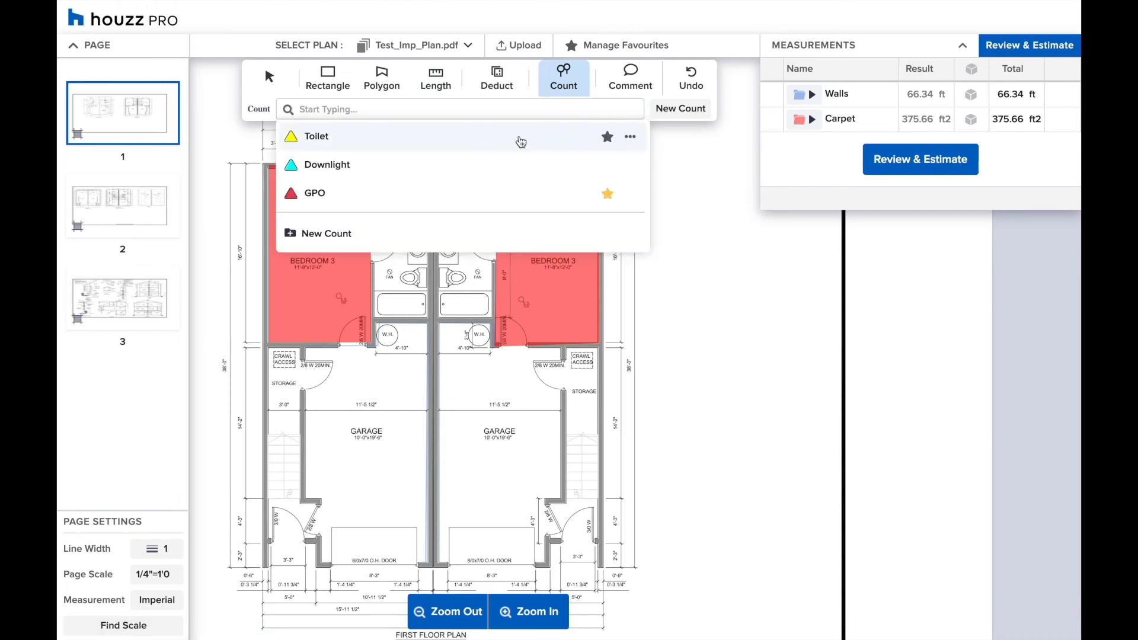
left_click(327, 164)
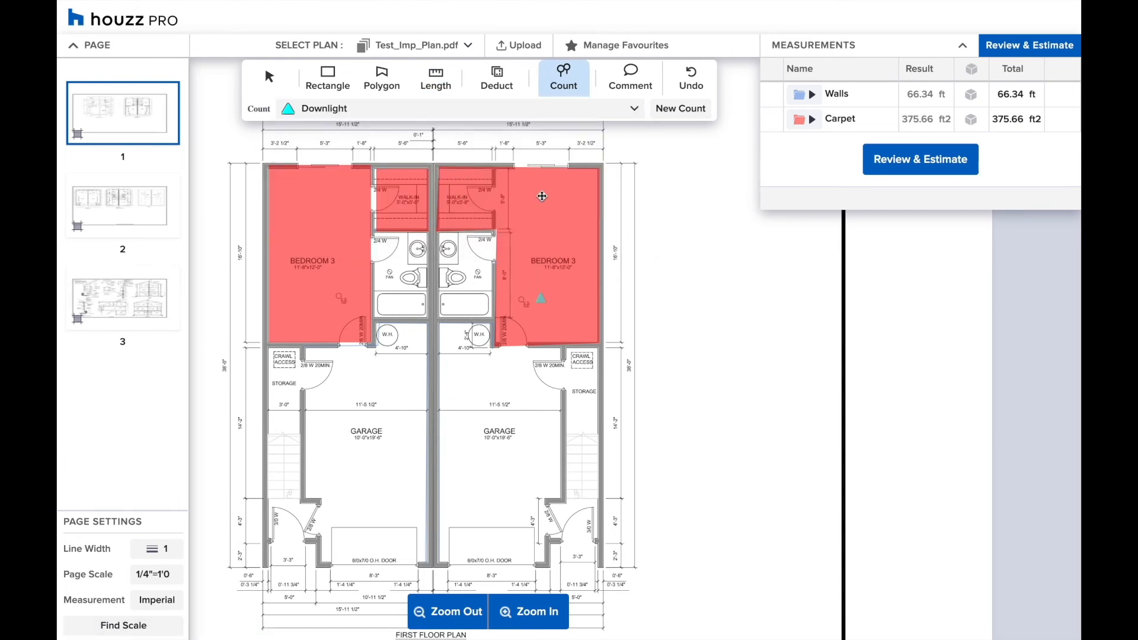
left_click(319, 201)
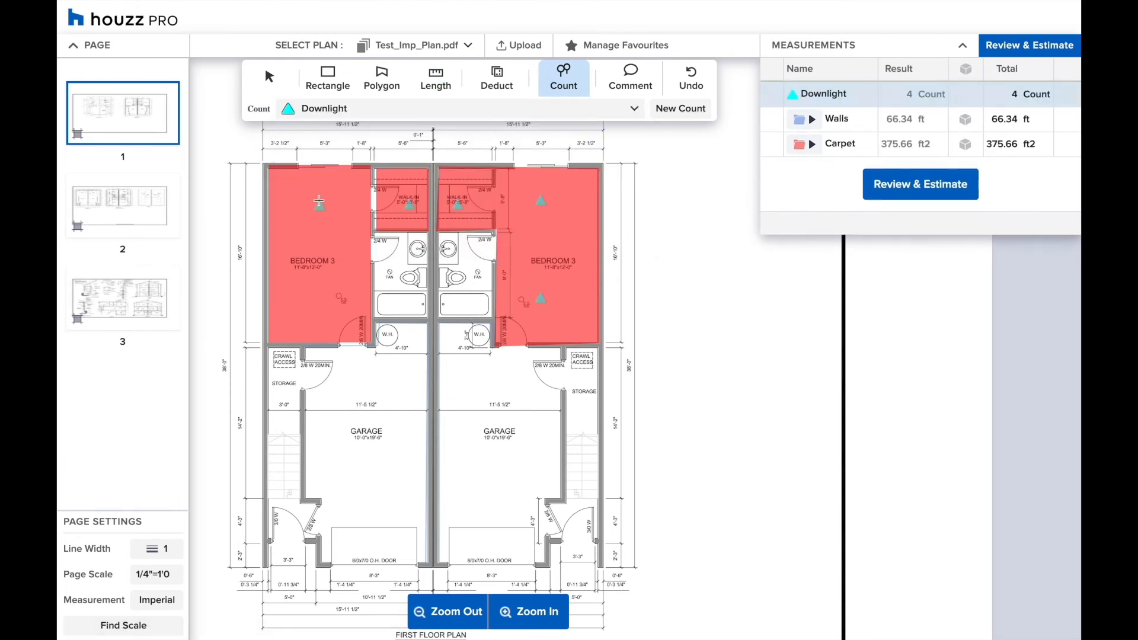